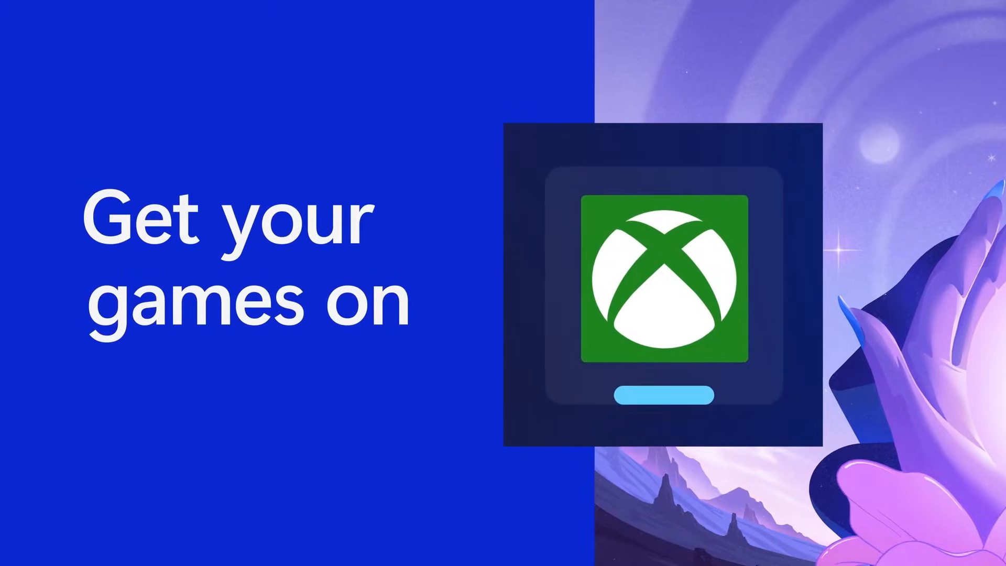
# Open My Library to see seven games, including installed Asphalt 9, Century editions and Solitaire.
pyautogui.click(602, 551)
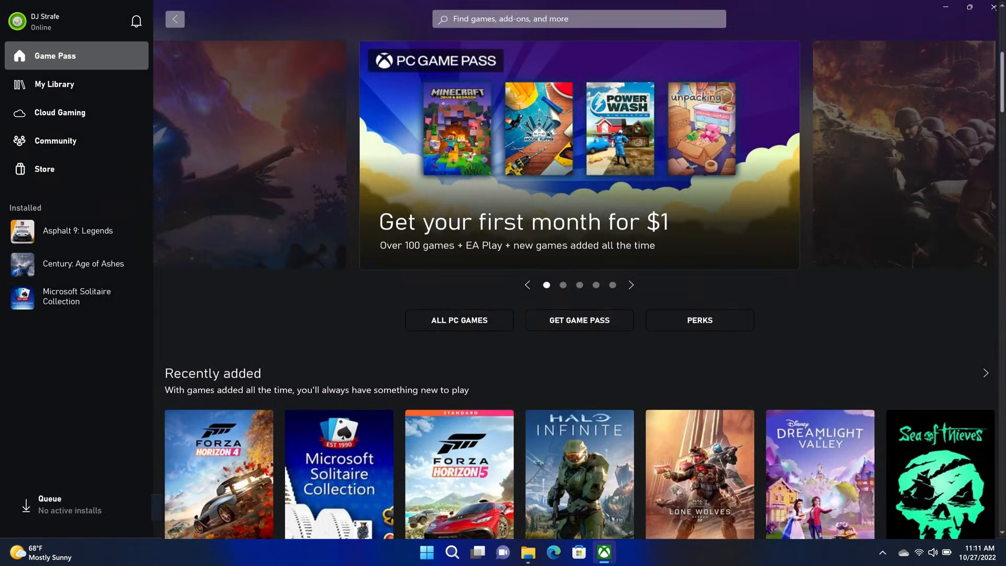
pyautogui.click(54, 84)
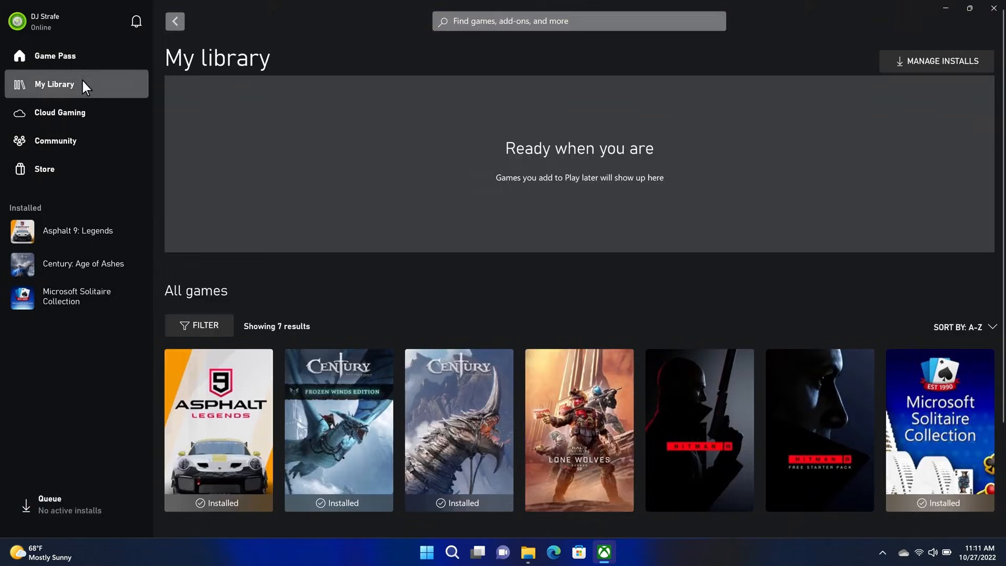